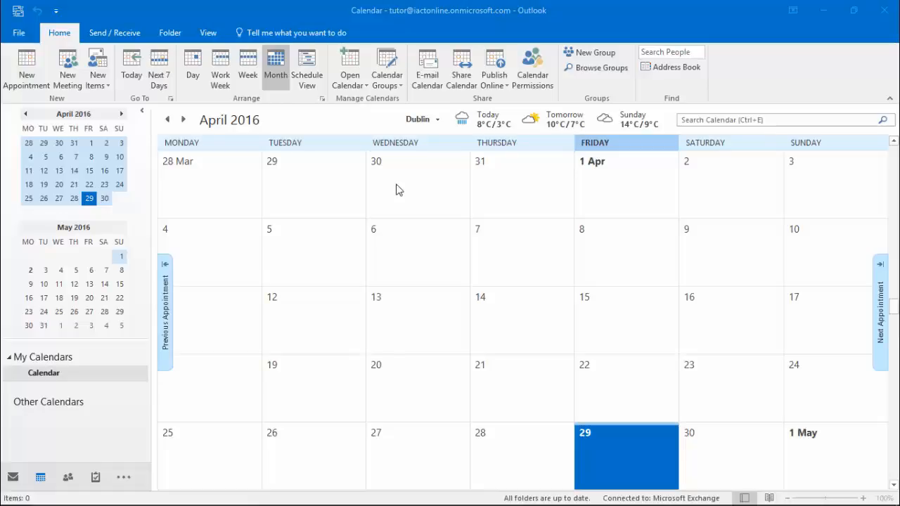
mouse_move(307, 115)
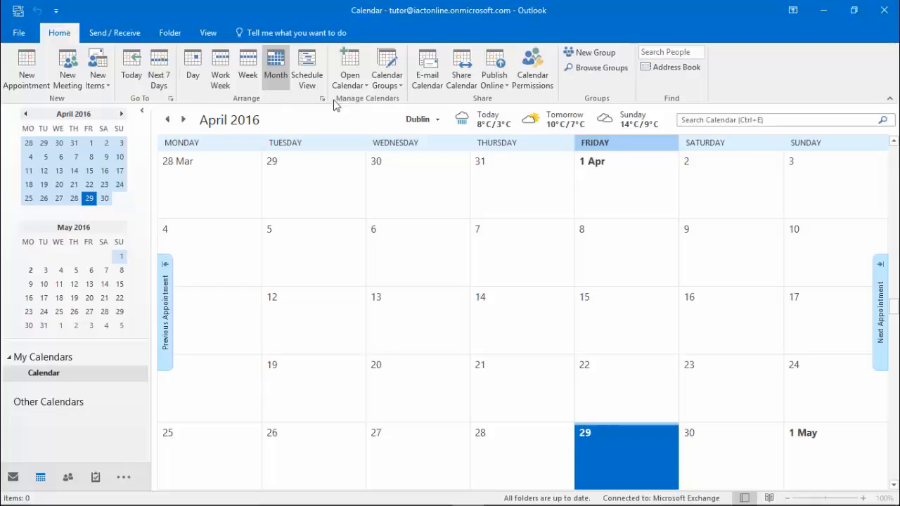
mouse_move(372, 106)
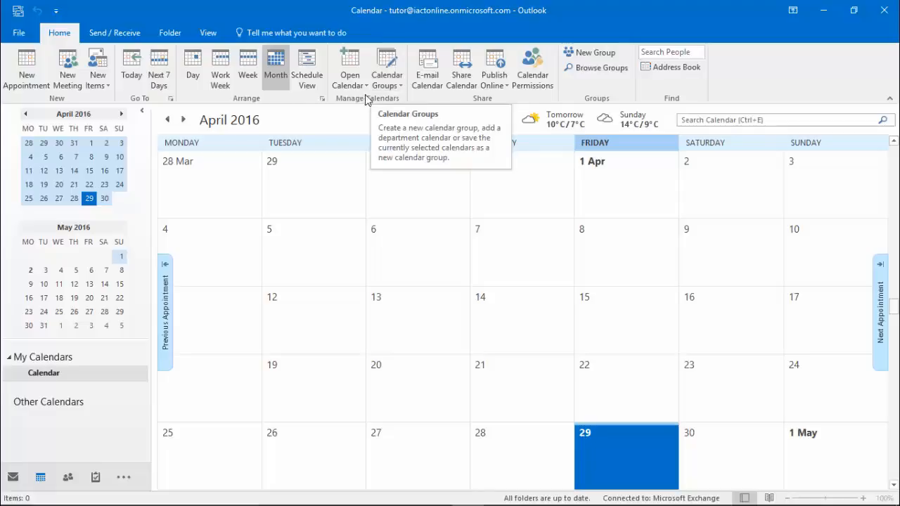
mouse_move(349, 68)
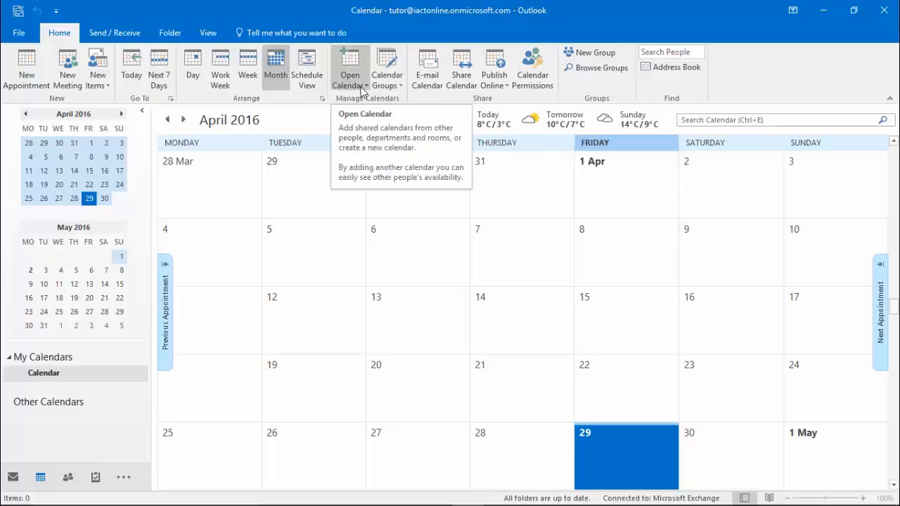
Show the Open Calendar choices: address book, room list, internet, blank or shared
left_click(349, 67)
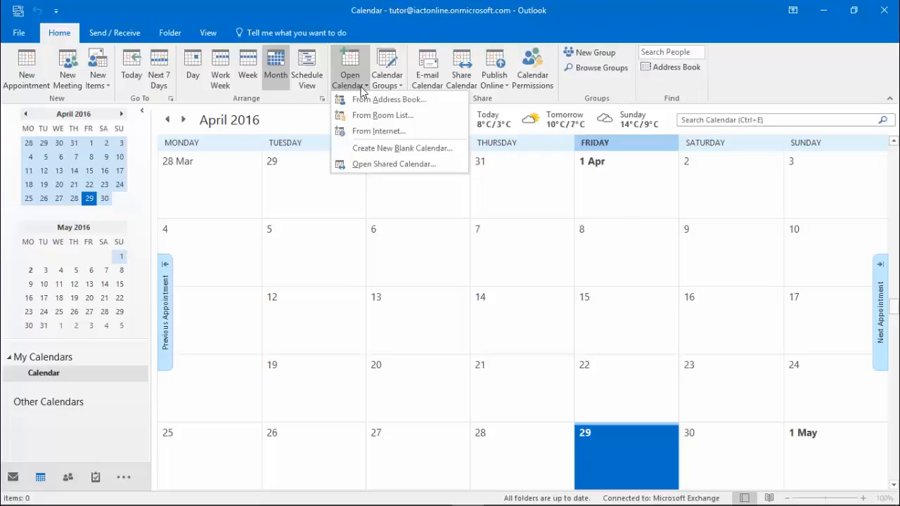
mouse_move(391, 99)
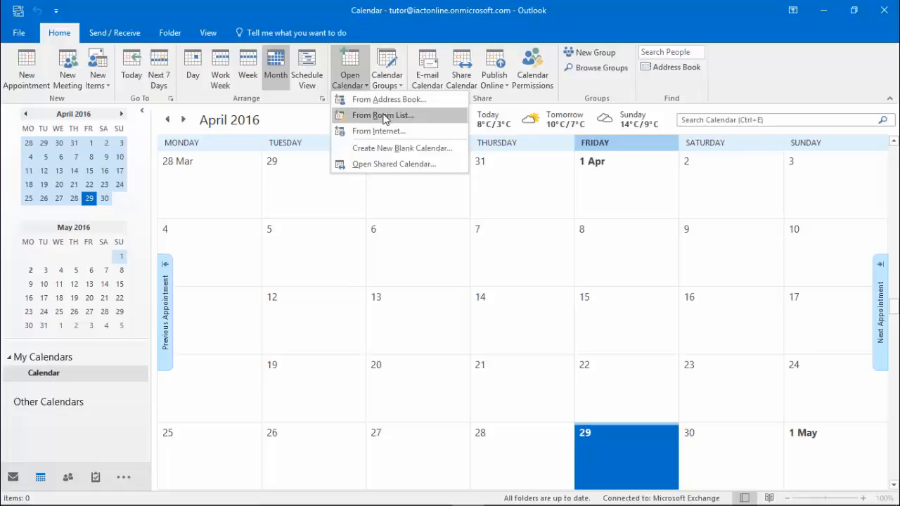
mouse_move(380, 130)
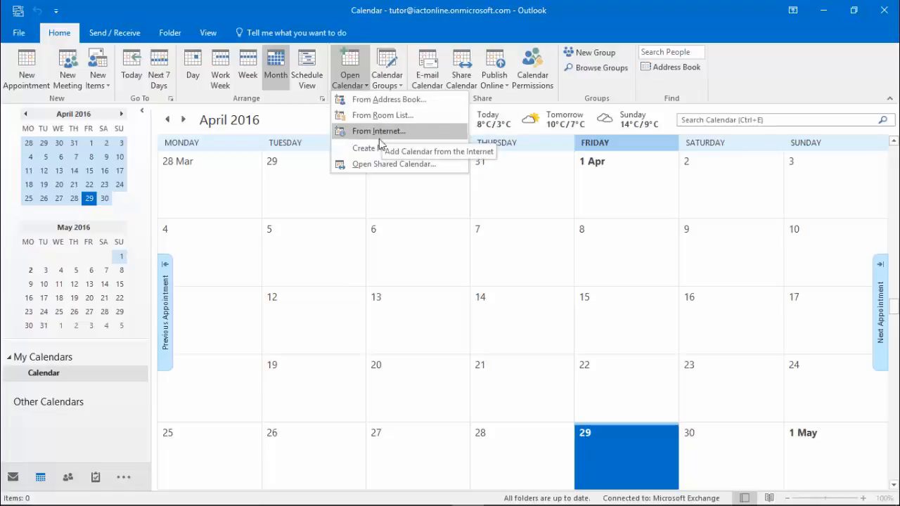
mouse_move(394, 163)
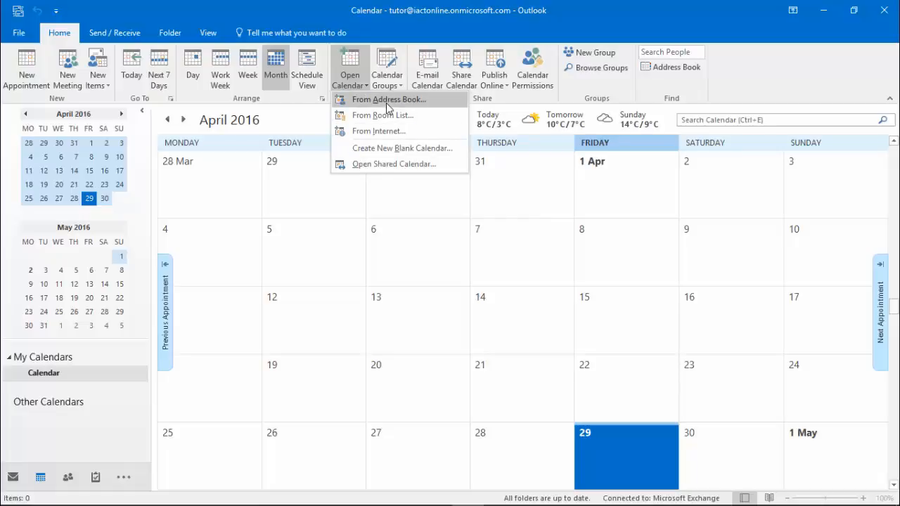
Pick Student1 from the global address list as the shared calendar to open
left_click(388, 98)
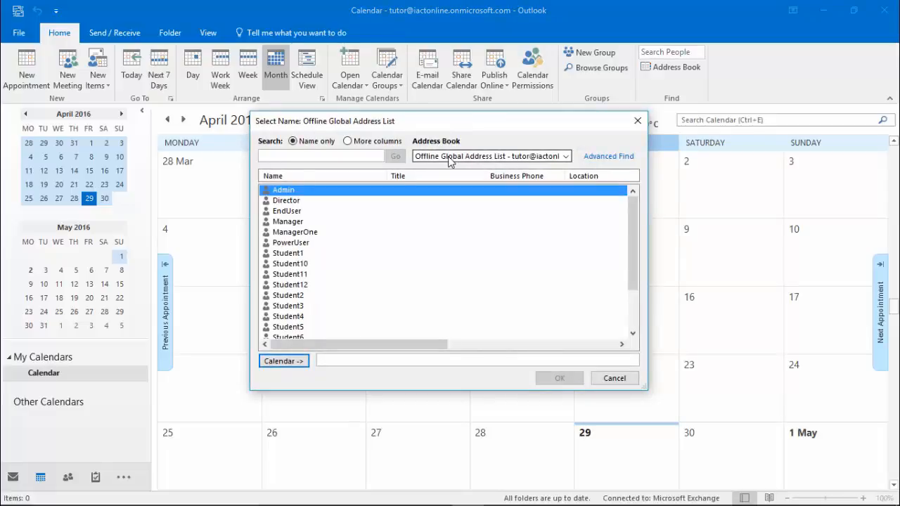
left_click(288, 253)
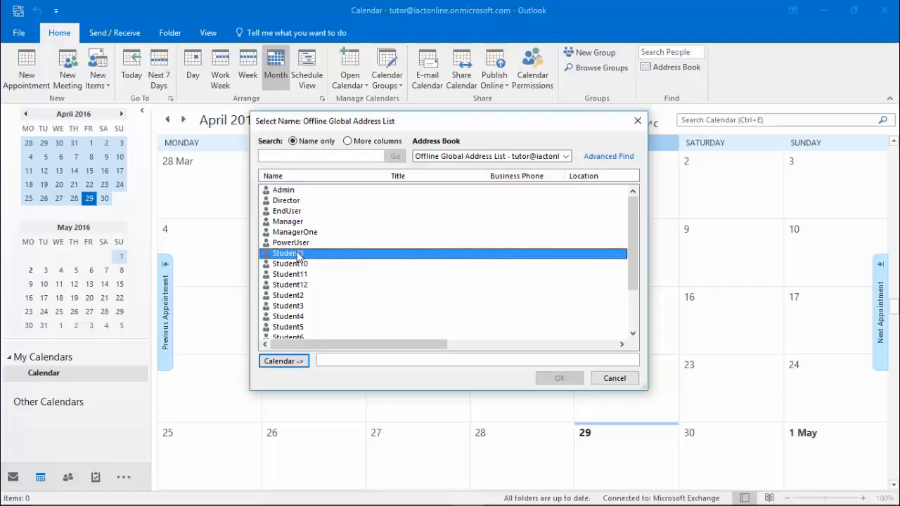
left_click(282, 360)
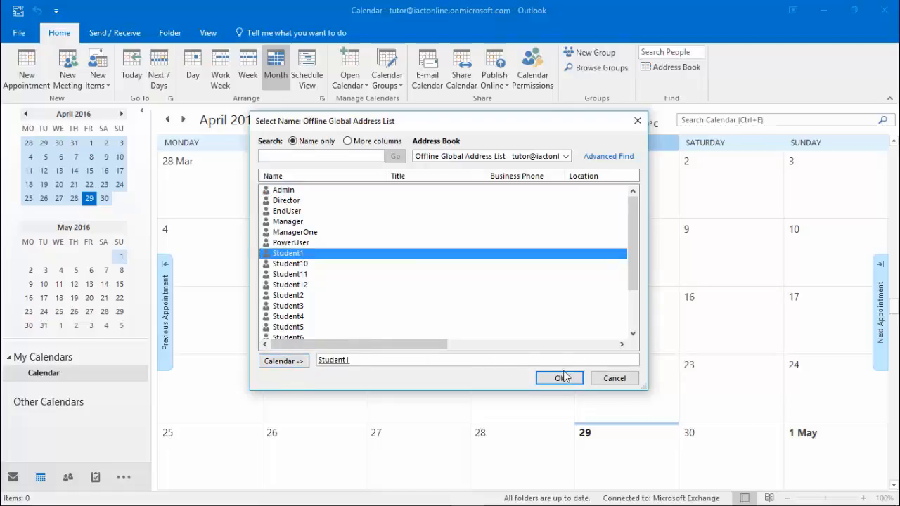
Confirm the selection so Student1's calendar appears beside your own under Shared Calendars
left_click(559, 378)
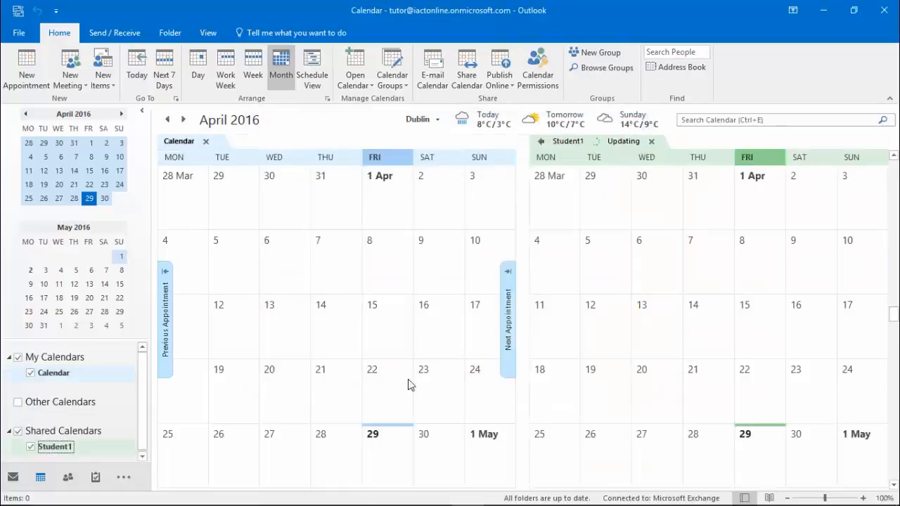
mouse_move(55, 447)
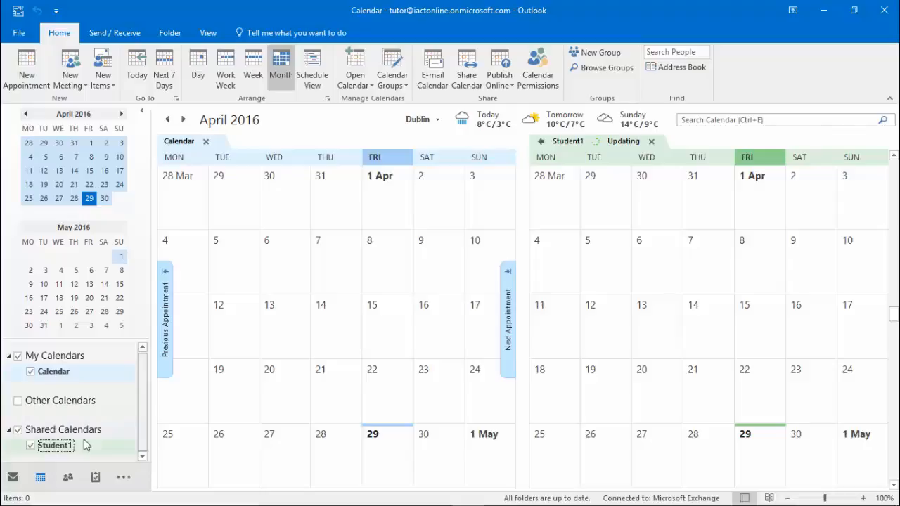
mouse_move(54, 444)
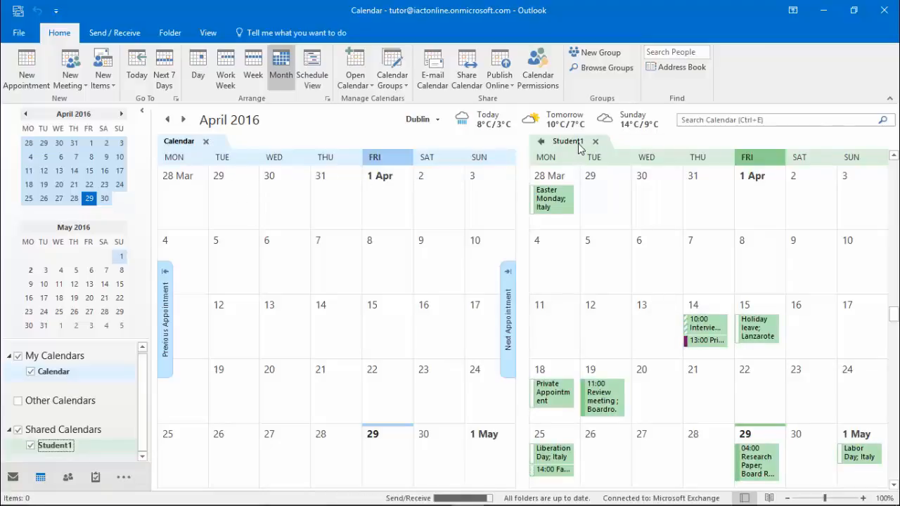
mouse_move(214, 194)
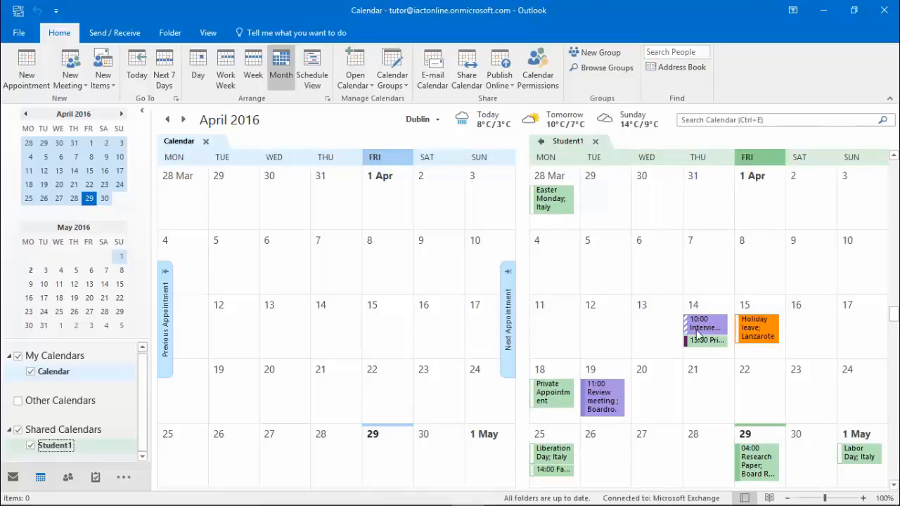
mouse_move(687, 269)
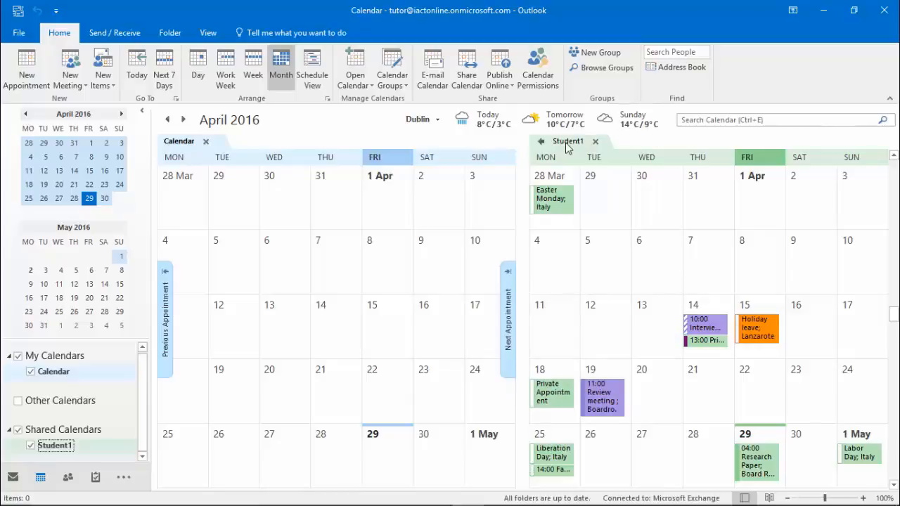
mouse_move(542, 143)
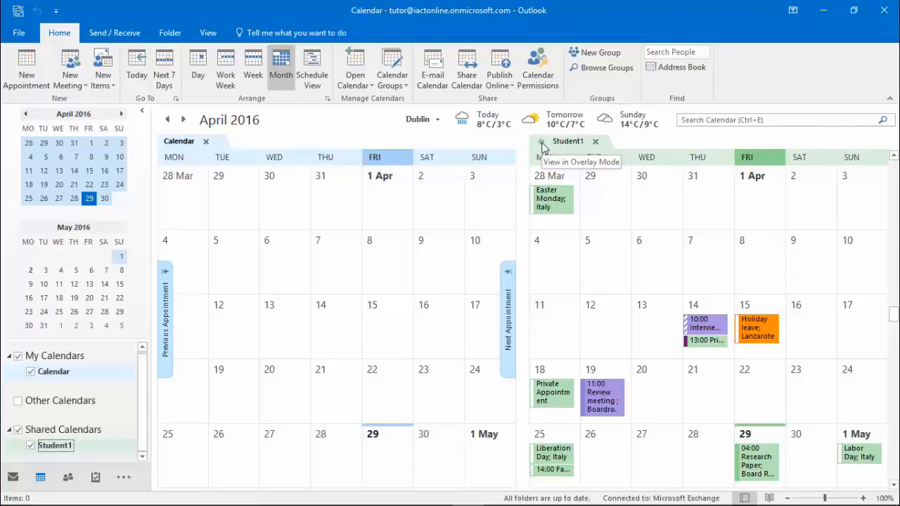
Overlay Student1's calendar onto your own in one combined April 2016 view
left_click(541, 141)
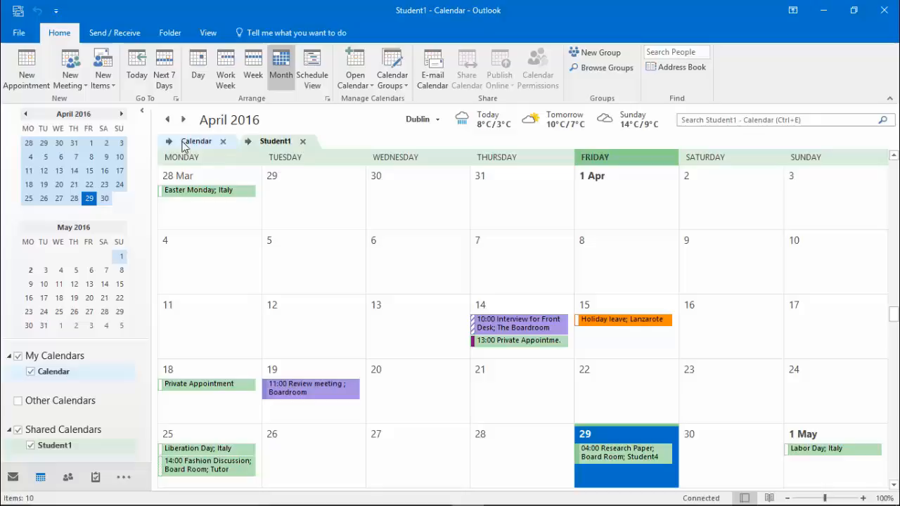
mouse_move(261, 146)
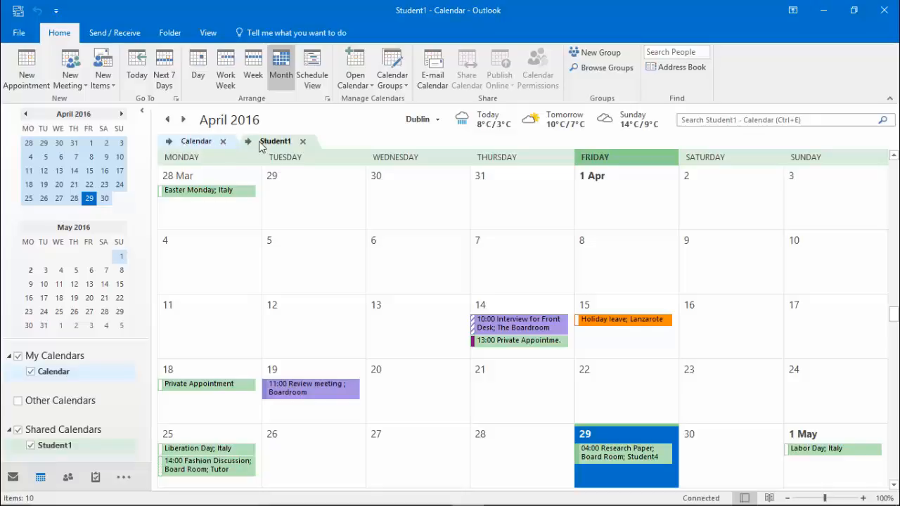
mouse_move(430, 281)
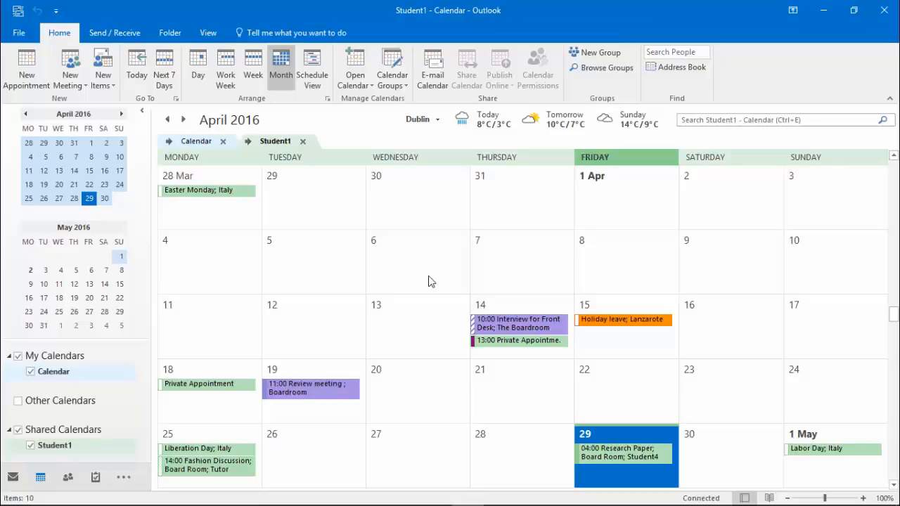
mouse_move(250, 148)
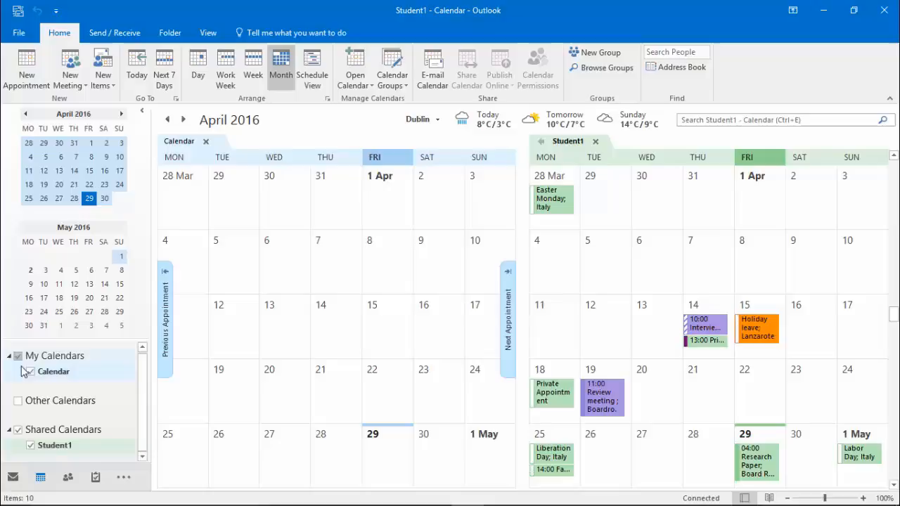
Toggle the Student1 calendar off and on, then delete it from the Shared Calendars group
left_click(30, 371)
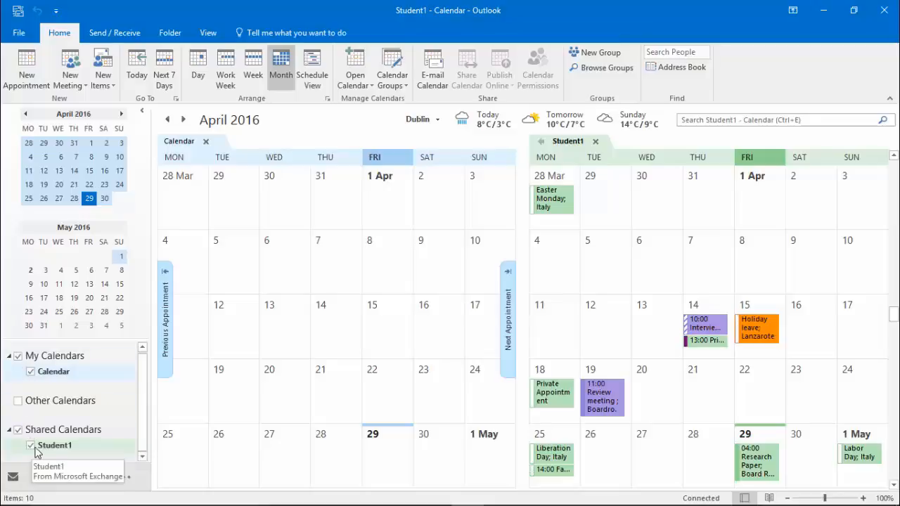
left_click(31, 445)
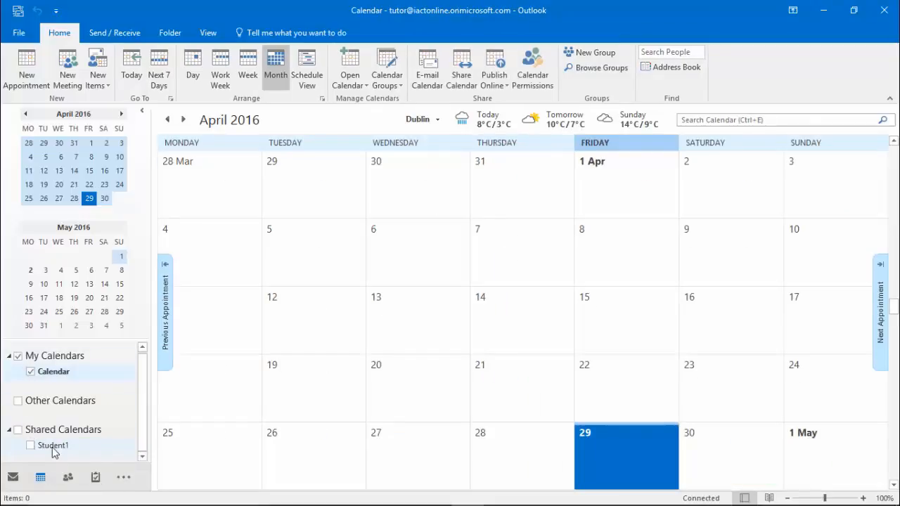
left_click(31, 444)
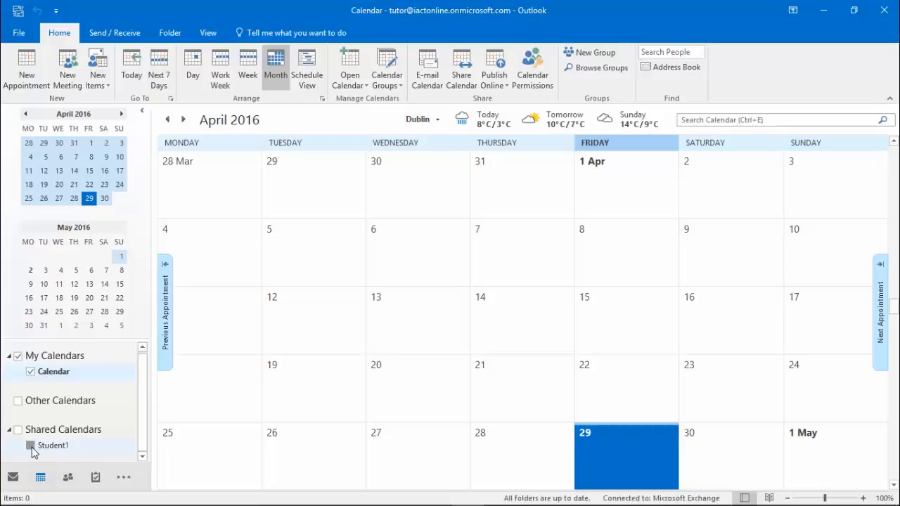
left_click(31, 444)
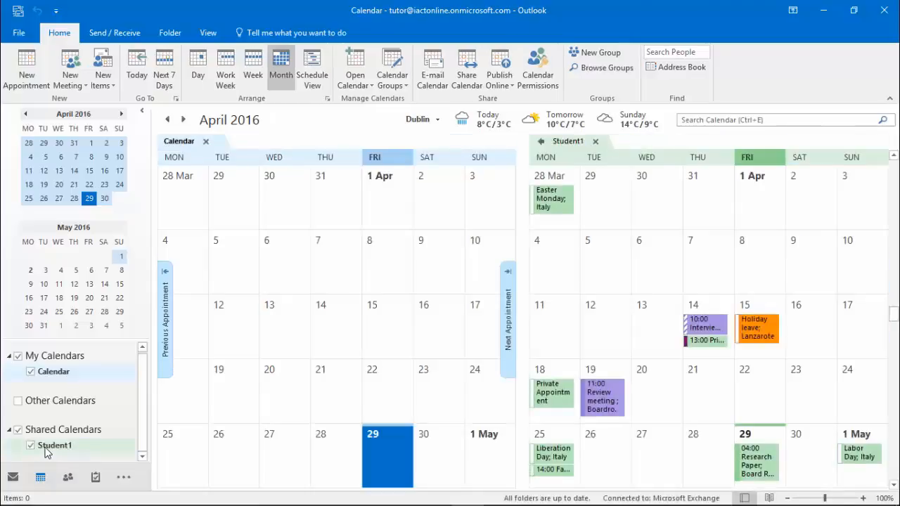
right_click(55, 445)
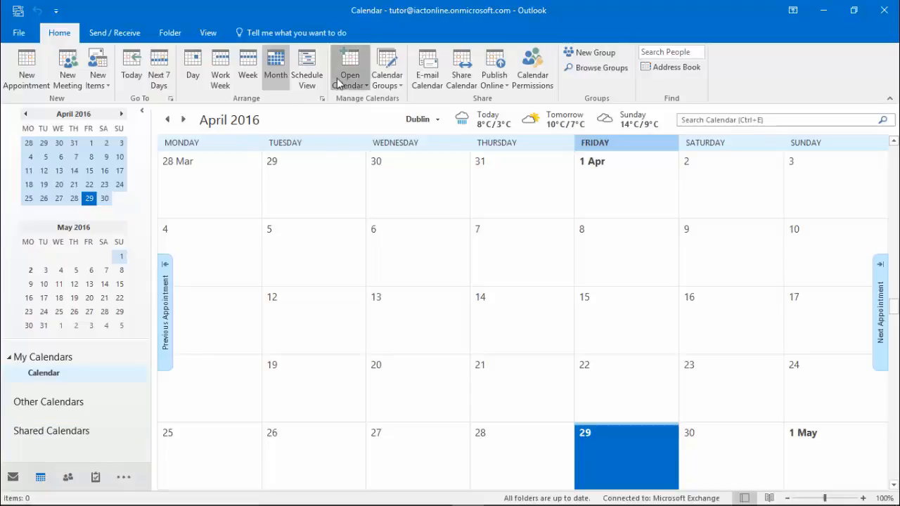
Add Student1 and Student3 from the address book and open both calendars beside your own
left_click(349, 68)
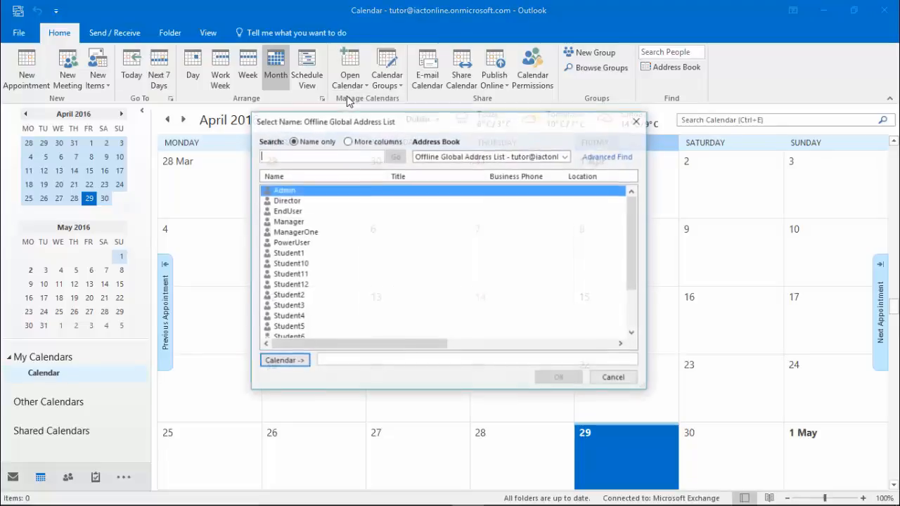
left_click(289, 253)
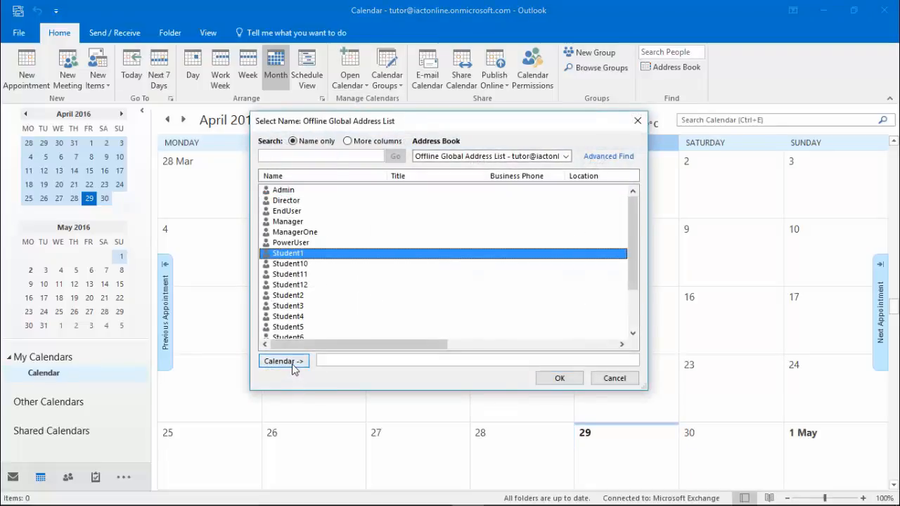
left_click(284, 360)
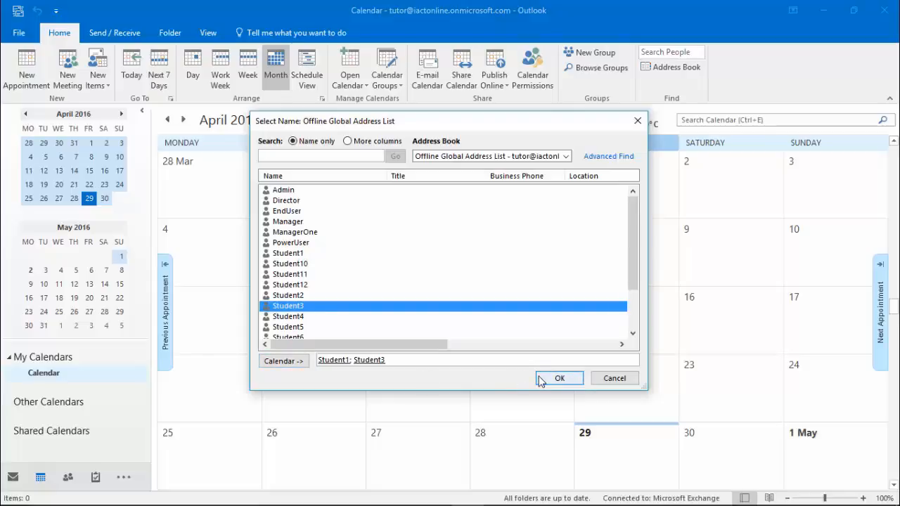
left_click(559, 378)
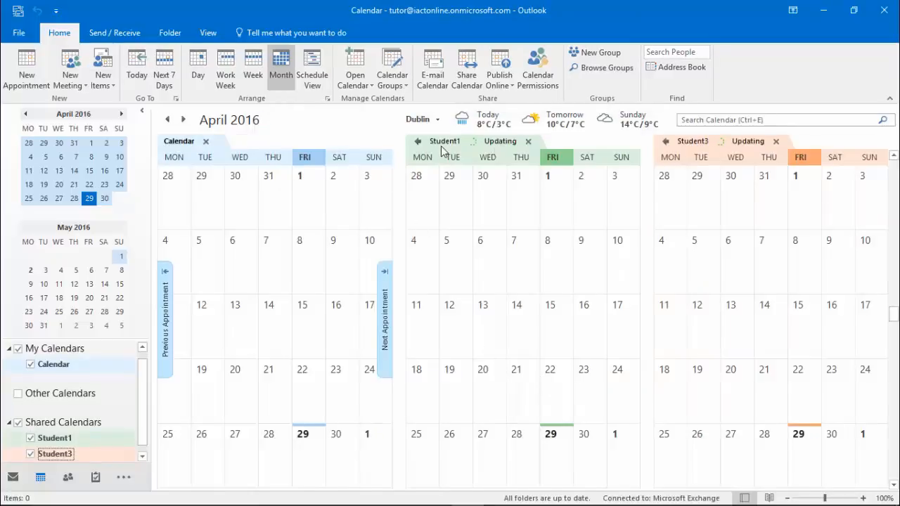
mouse_move(666, 145)
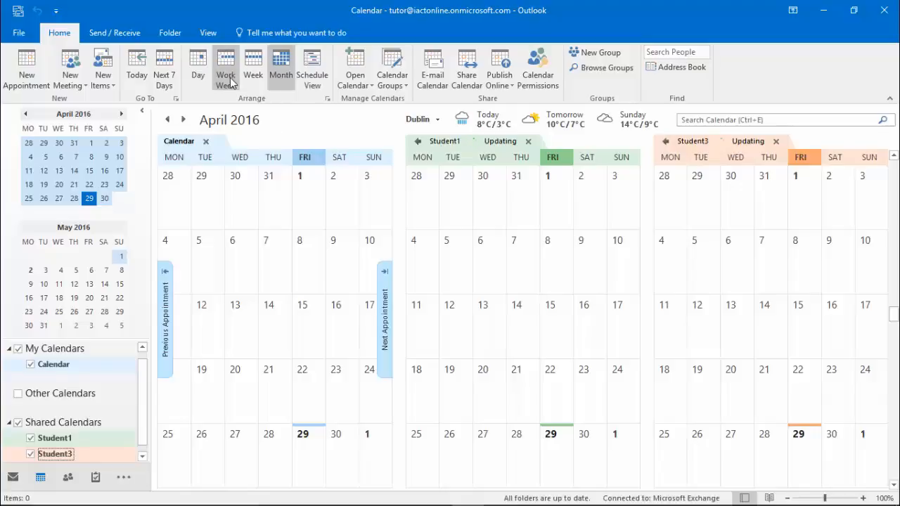
Switch the three calendars to Work Week view for 25–29 April 2016
left_click(225, 67)
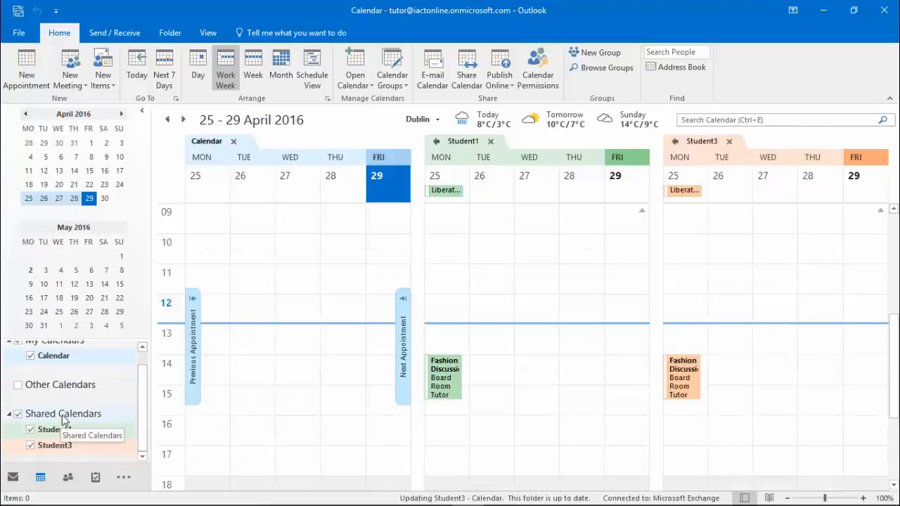
right_click(63, 413)
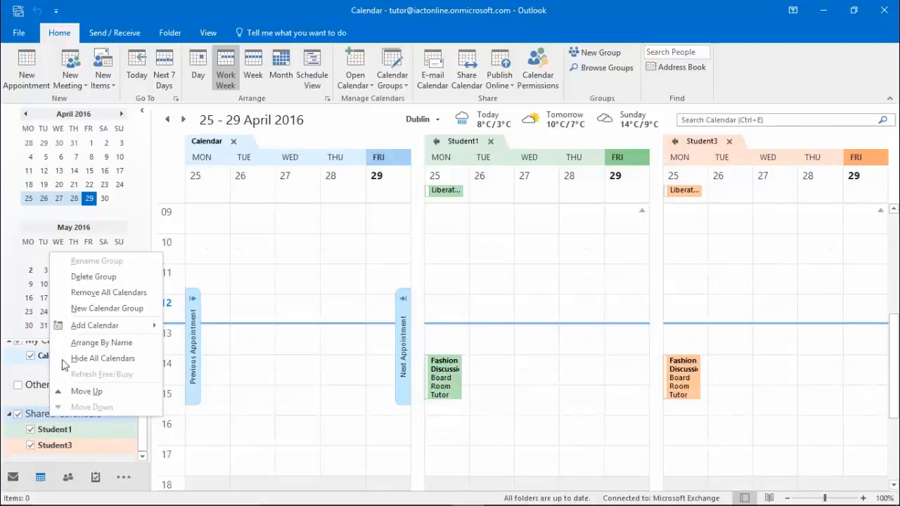
mouse_move(93, 276)
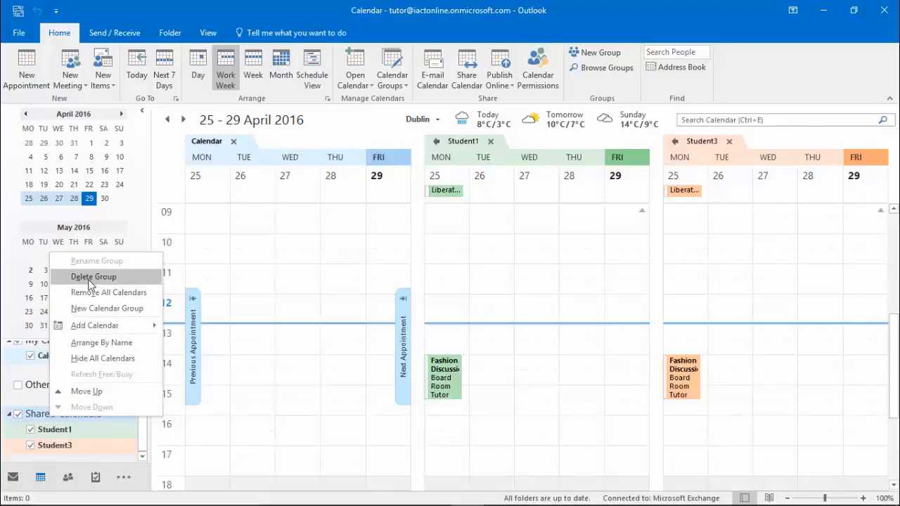
mouse_move(101, 281)
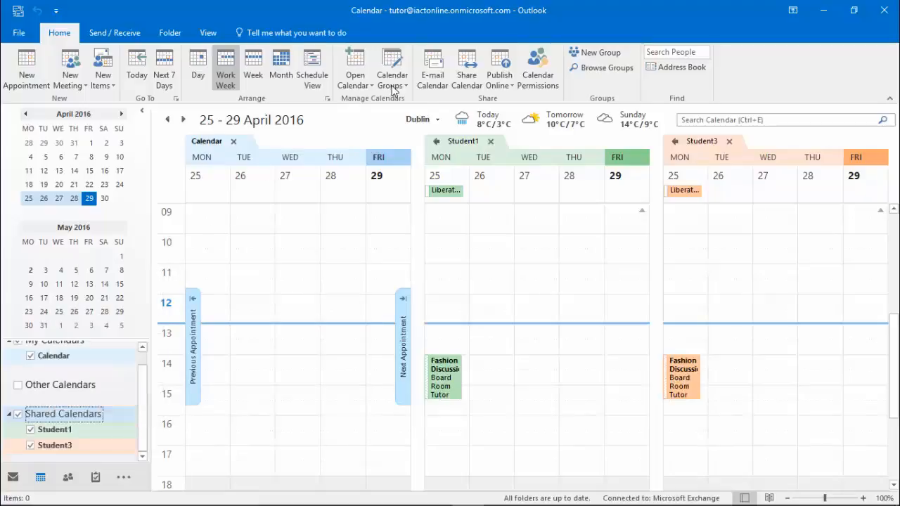
Show the Calendar Groups choices for creating a new group or saving the displayed calendars
left_click(392, 70)
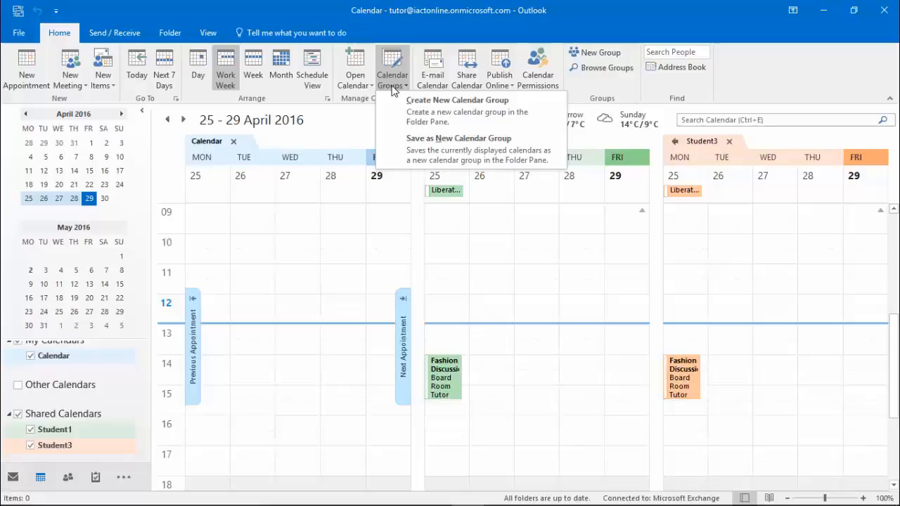
mouse_move(458, 110)
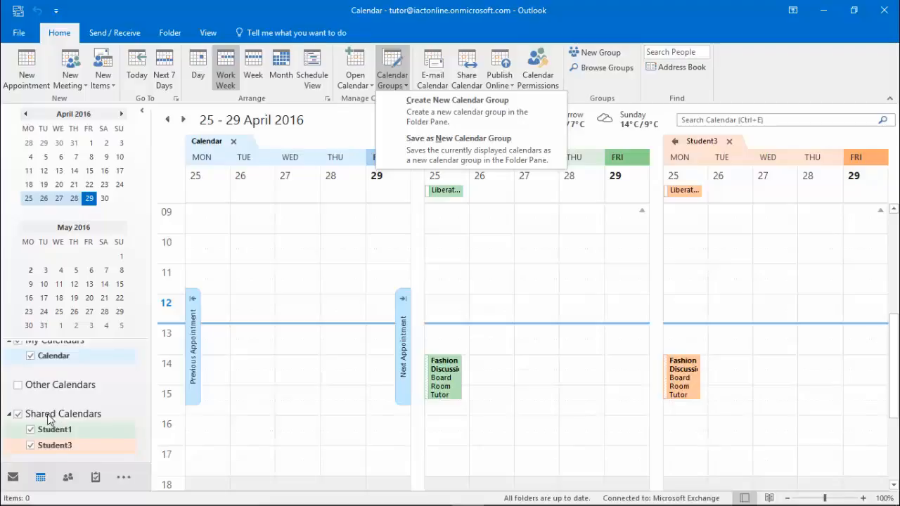
mouse_move(70, 419)
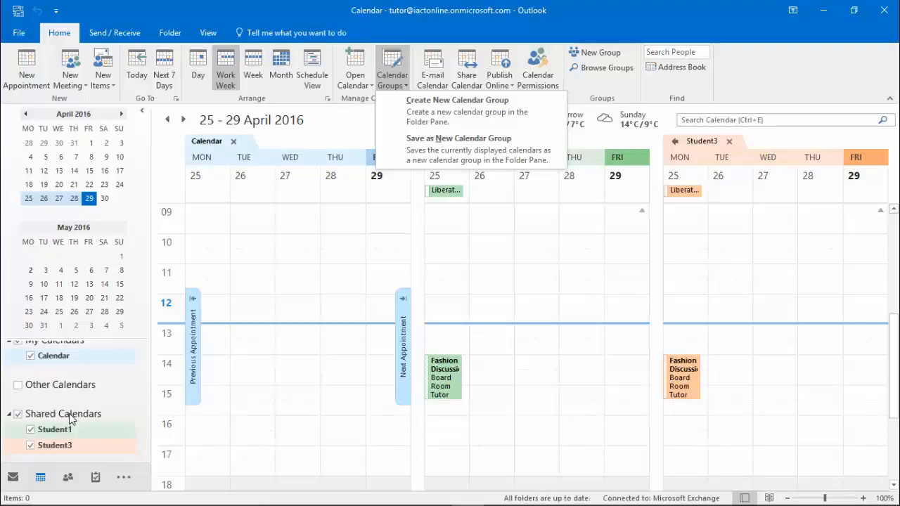